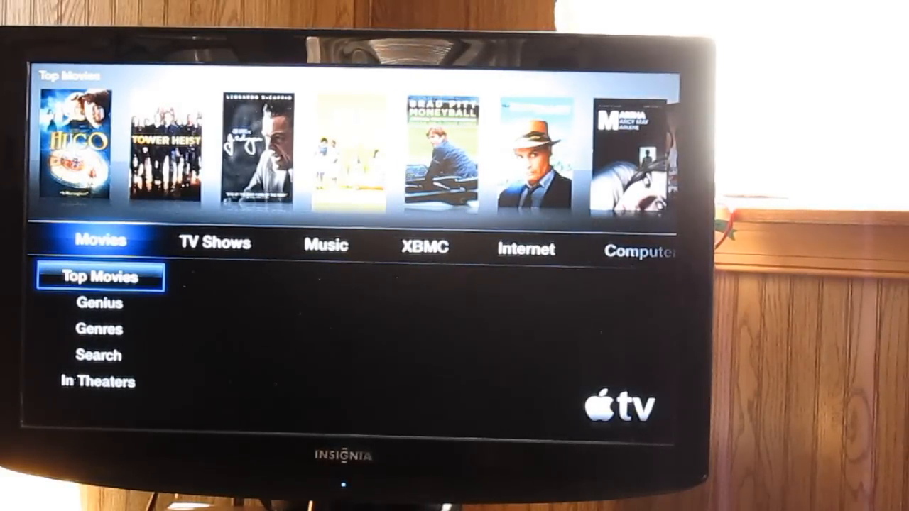
Step: Launch XBMC from the Apple TV main menu to reach its home screen
left_click(325, 244)
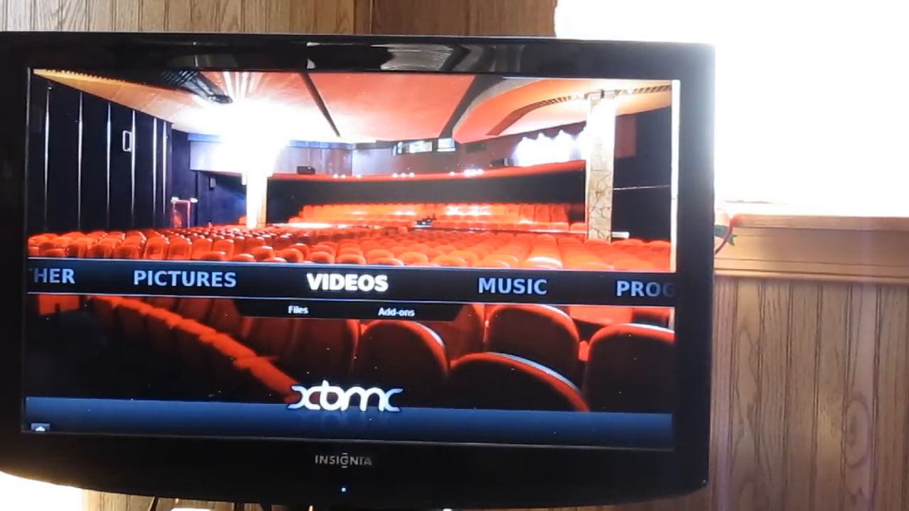
Step: Show the installed video add-ons list (1Channel, Icefilms, YouTube and others)
left_click(398, 313)
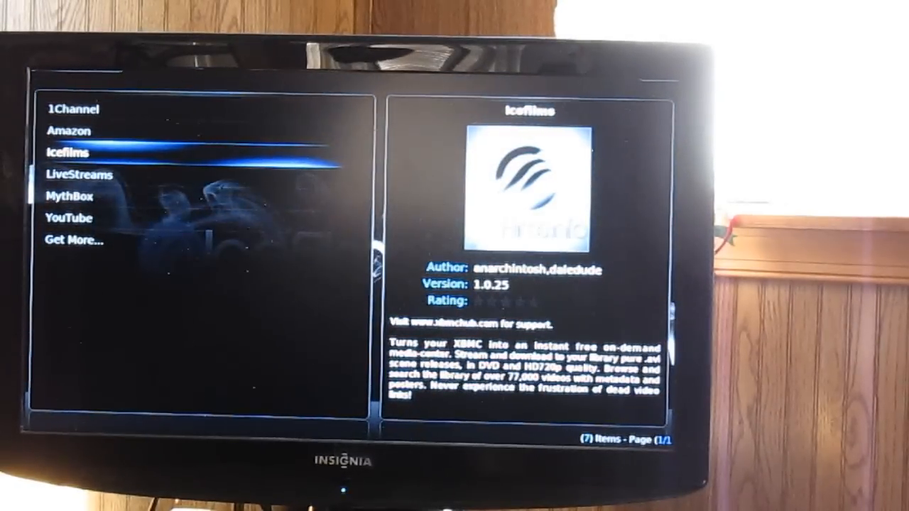
Step: Browse the Get More catalogue of 100 downloadable video add-ons
key("down")
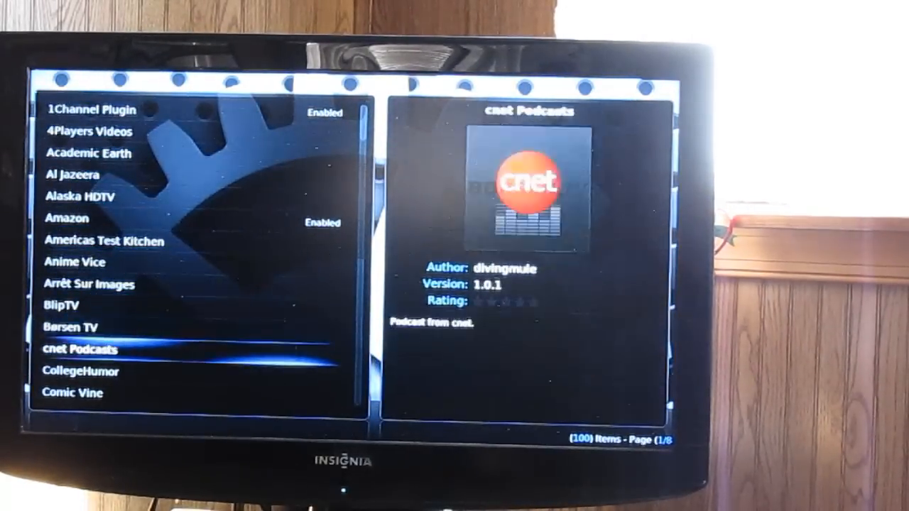
scroll("down", 3)
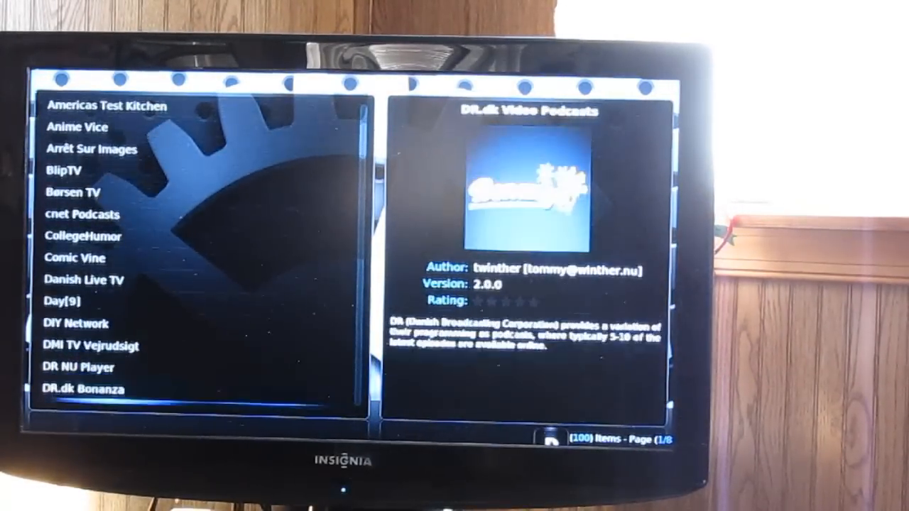
scroll("down", 3)
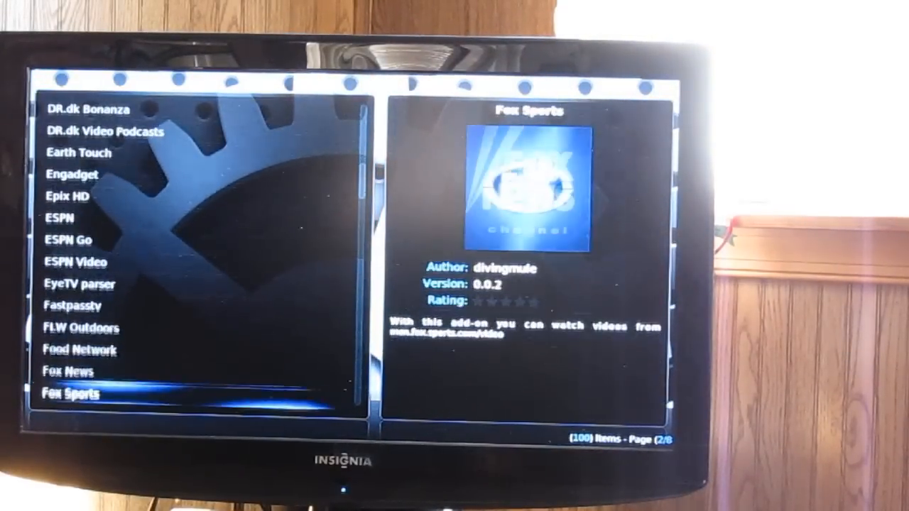
scroll("down", 3)
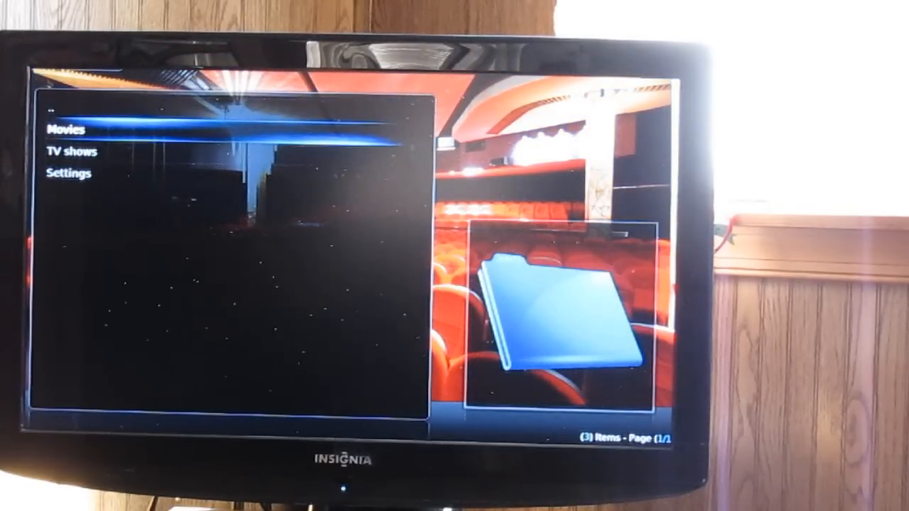
Step: Bring up the stream chooser for Hangover 2 (2011) from 1Channel's Movies
left_click(68, 128)
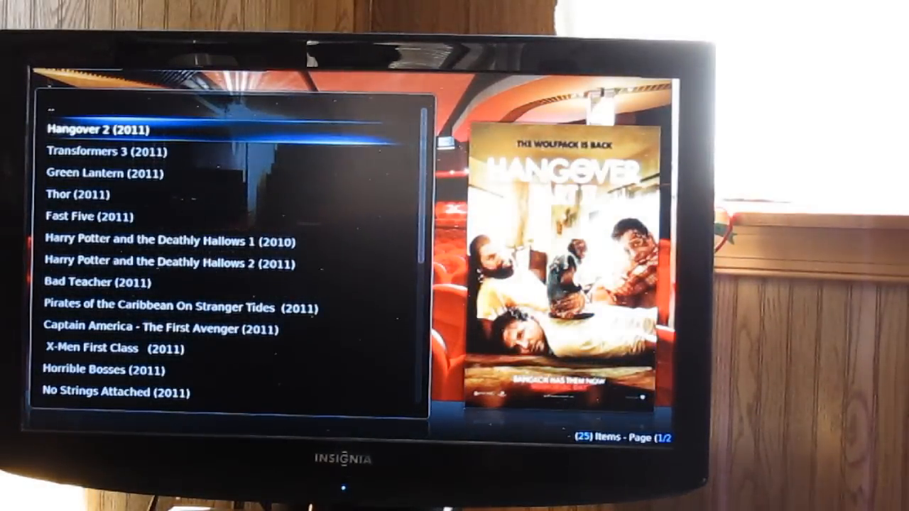
left_click(103, 128)
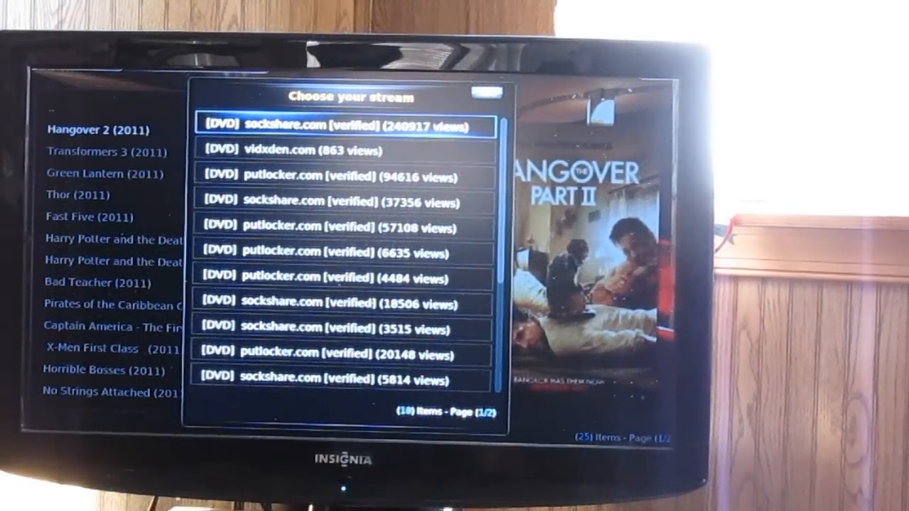
Step: Choose the putlocker.com stream for Hangover 2
key("Down")
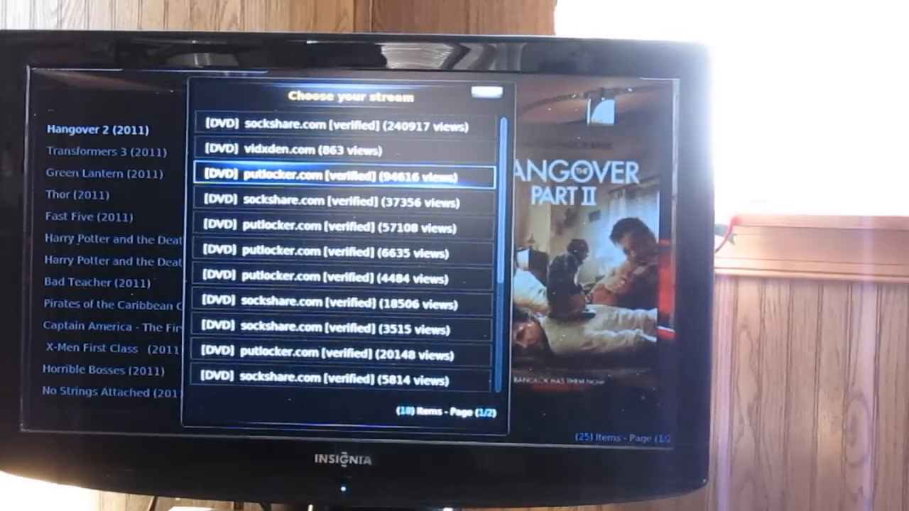
left_click(341, 176)
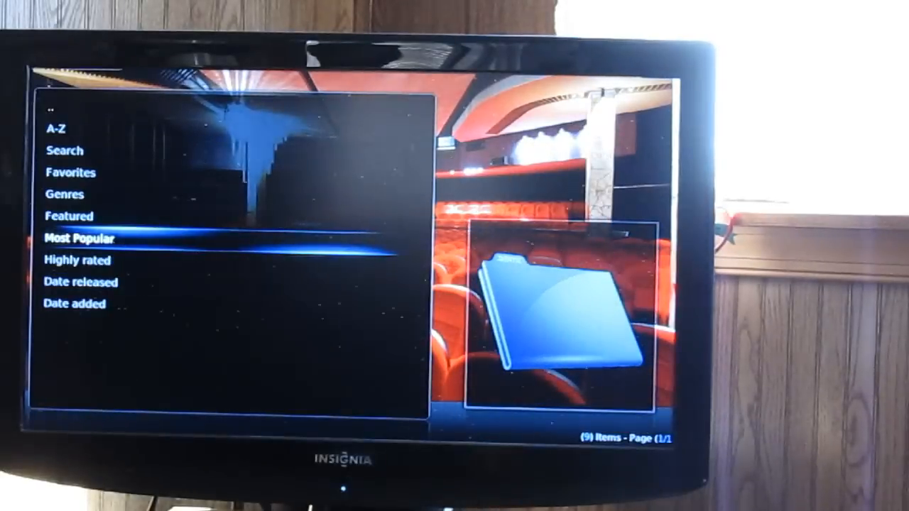
Step: Show How I Met Your Mother's seasons from 1Channel's TV shows
key("up")
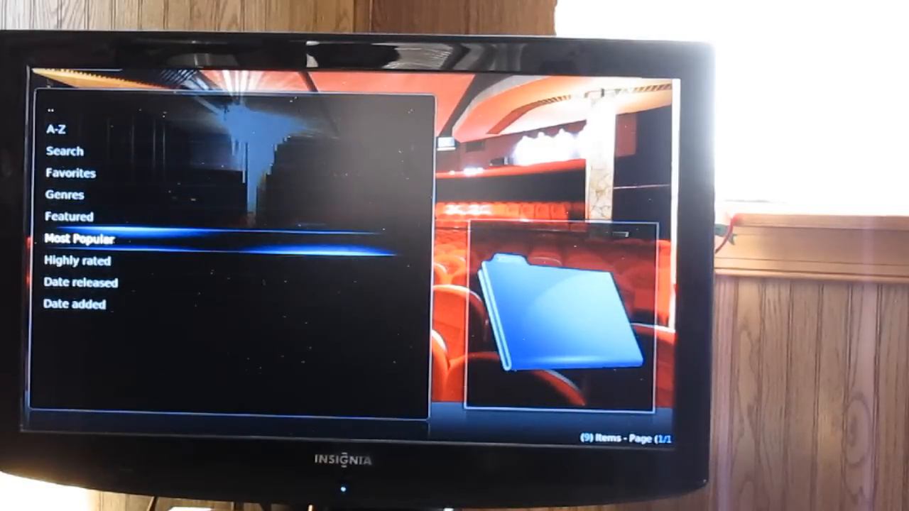
left_click(82, 238)
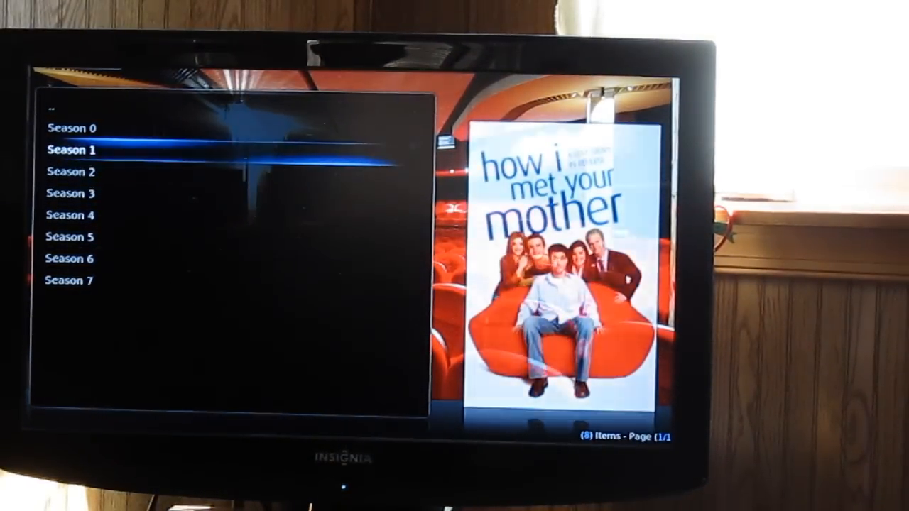
Step: Back out of 1Channel and launch Navi-X to its portal home
left_click(69, 151)
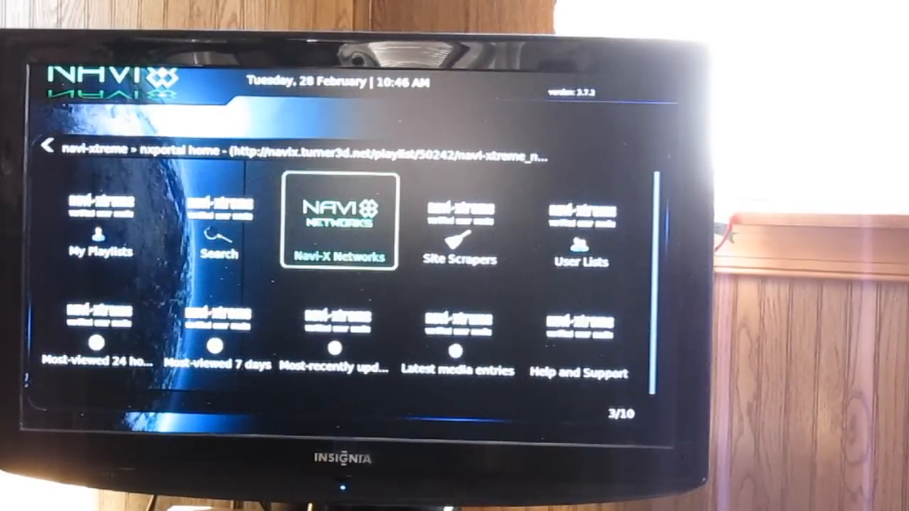
Step: Show Navi-X's most-viewed playlists of the past 24 hours
left_click(338, 220)
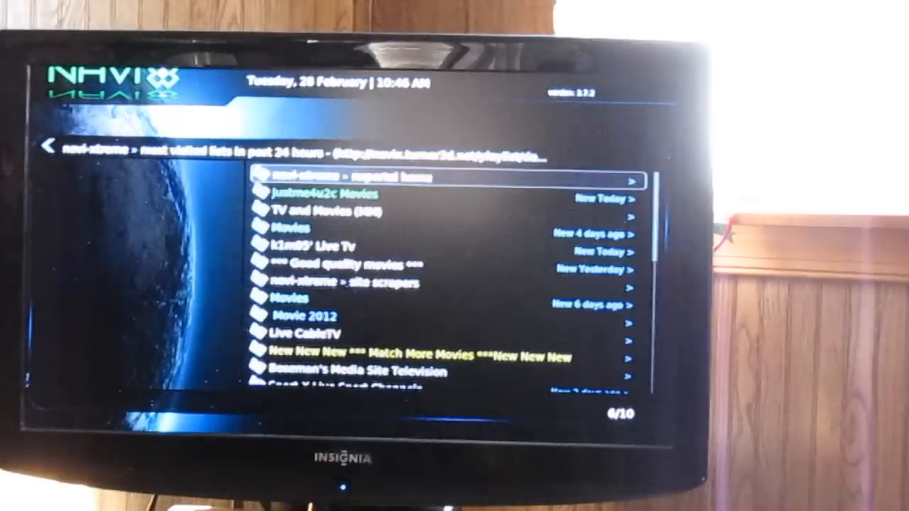
Step: Move down the playlist list to Live CableTV and enter its channel list
key("Down")
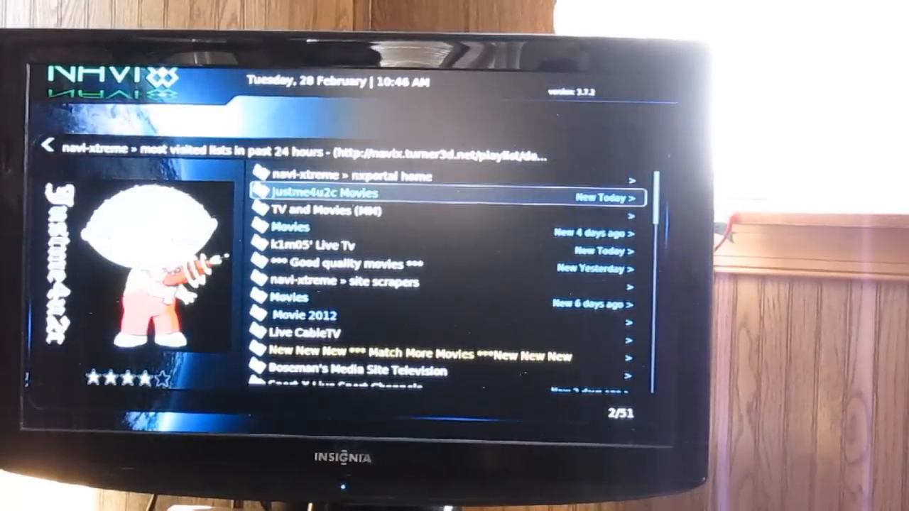
key("Down")
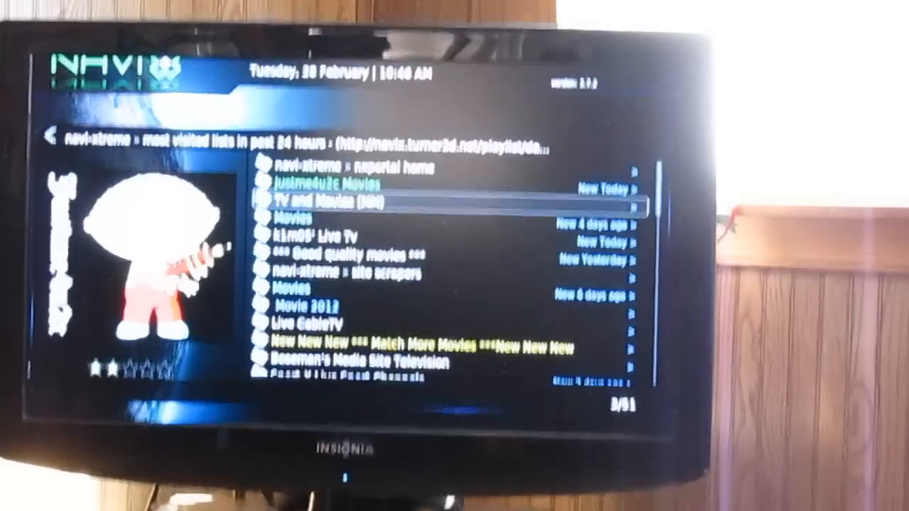
key("Down")
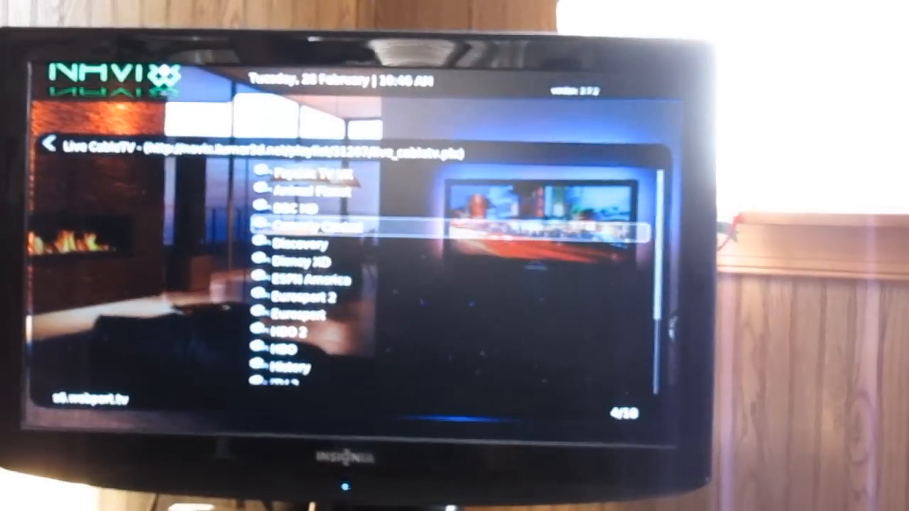
Step: Scroll the Live CableTV channels down to HBO, then return to the most-visited playlists
key("Down")
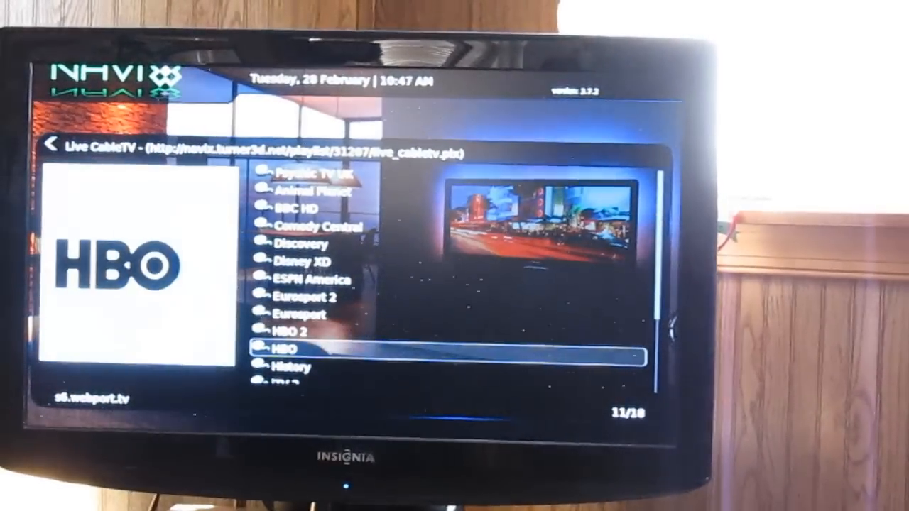
scroll("down", 3)
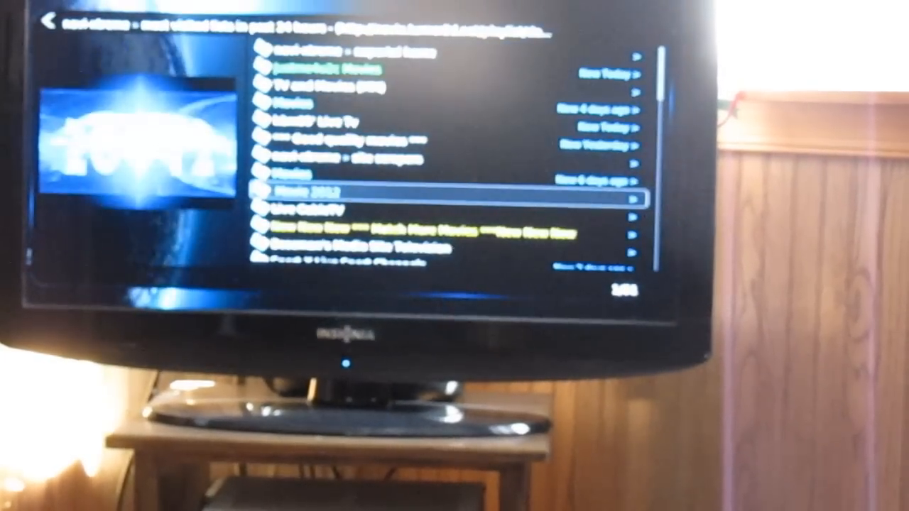
Step: Leave the Navi-X playlists and reach the 47-item add-on repository list
left_click(454, 196)
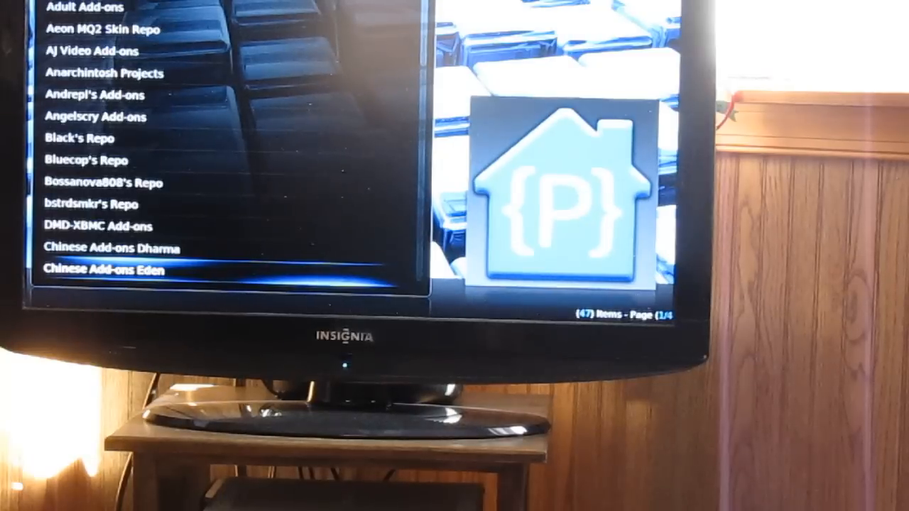
Step: Browse the repository list past Czech and Djtoll Add-ons down to Hitchers Repo
scroll("down", 3)
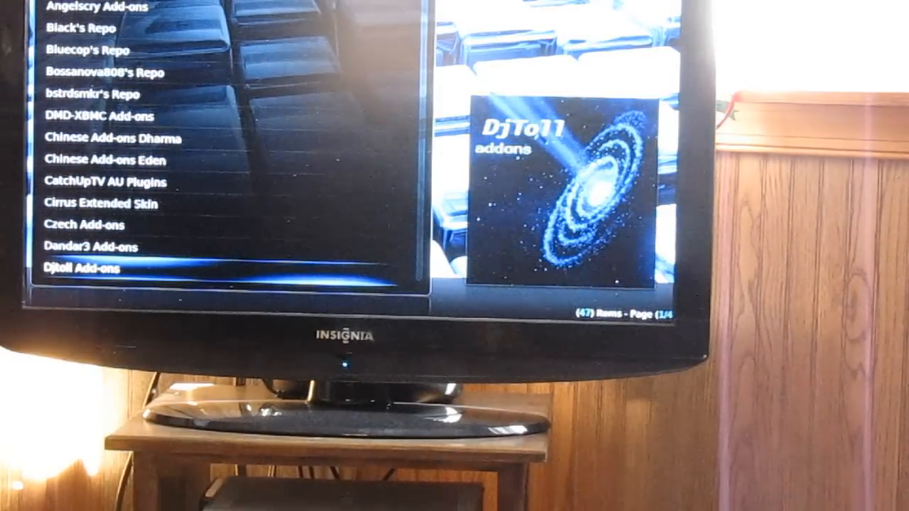
scroll("down", 3)
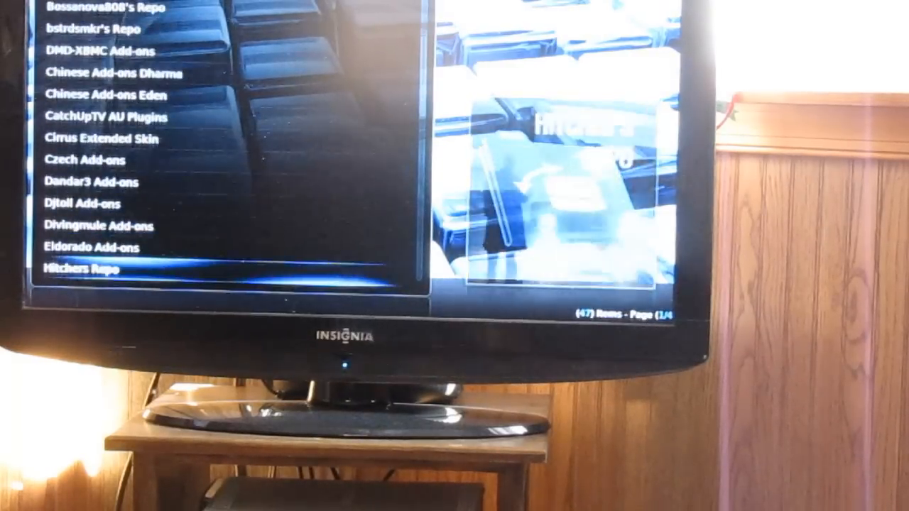